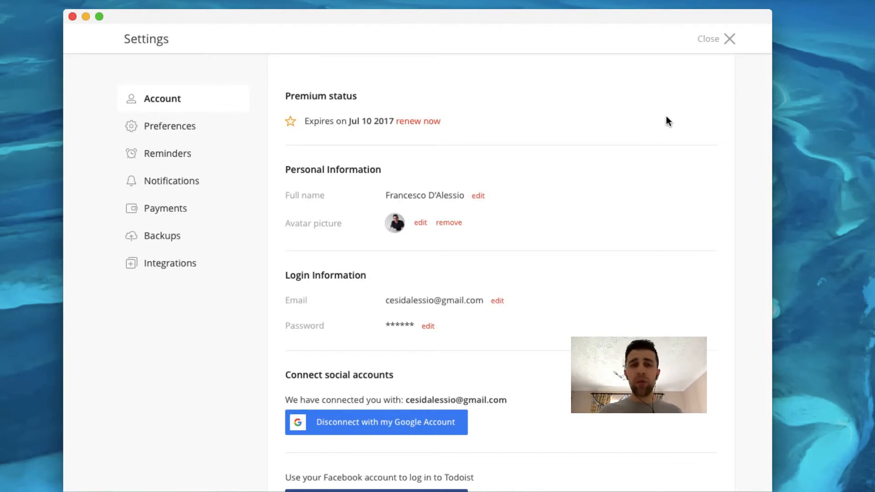
mouse_move(526, 118)
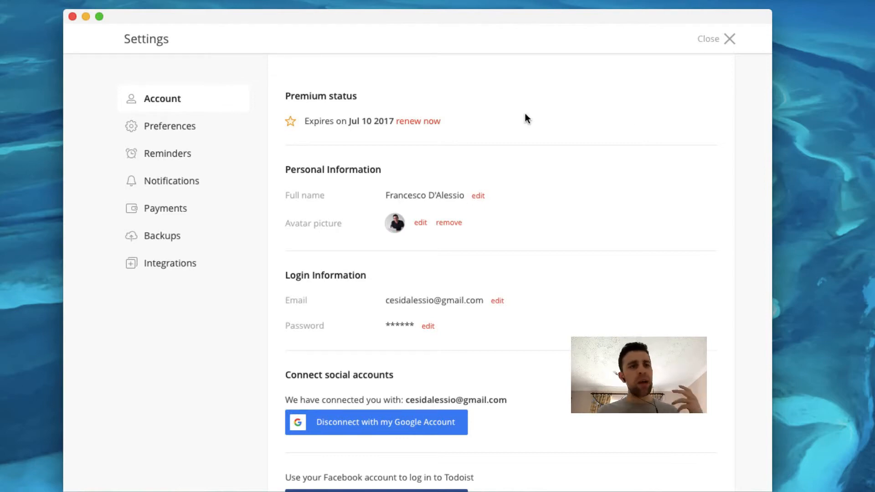
mouse_move(150, 136)
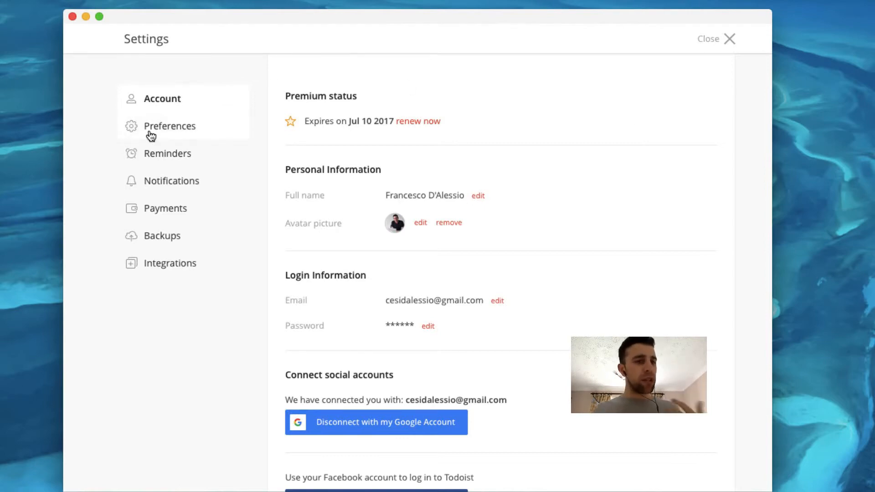
Show the Preferences page in Settings, where the start page is set to Today.
left_click(170, 126)
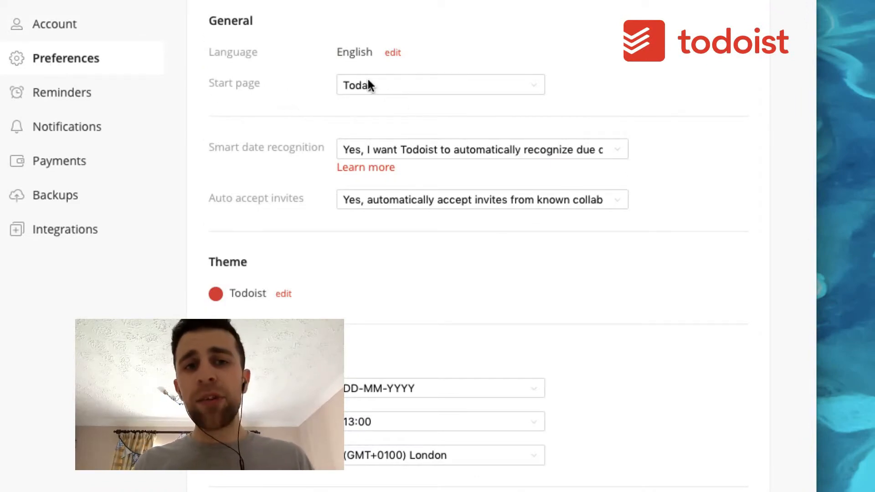
left_click(441, 85)
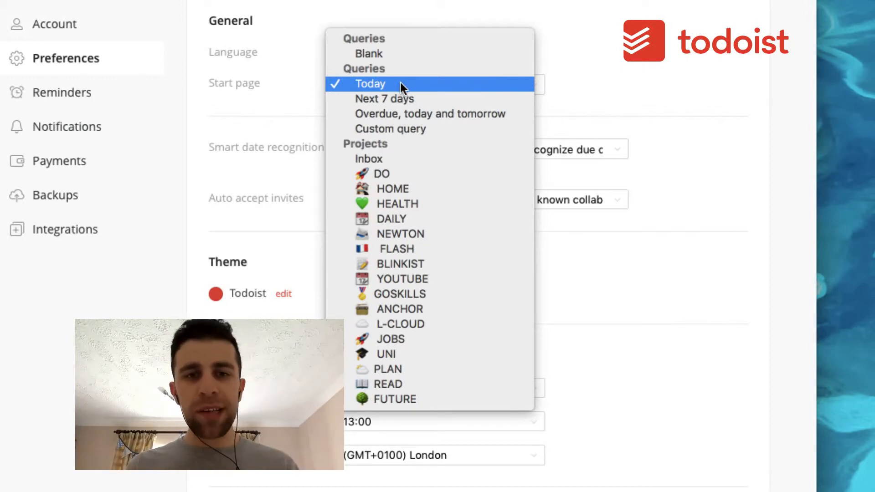
mouse_move(399, 105)
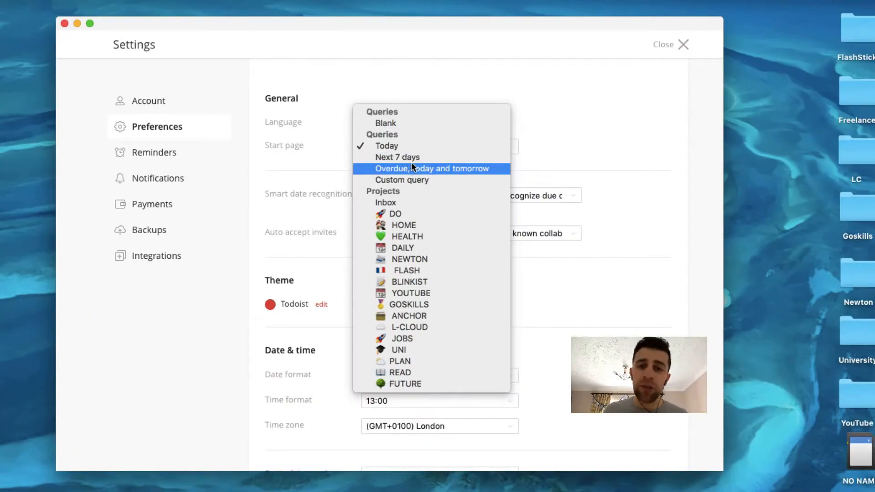
mouse_move(415, 213)
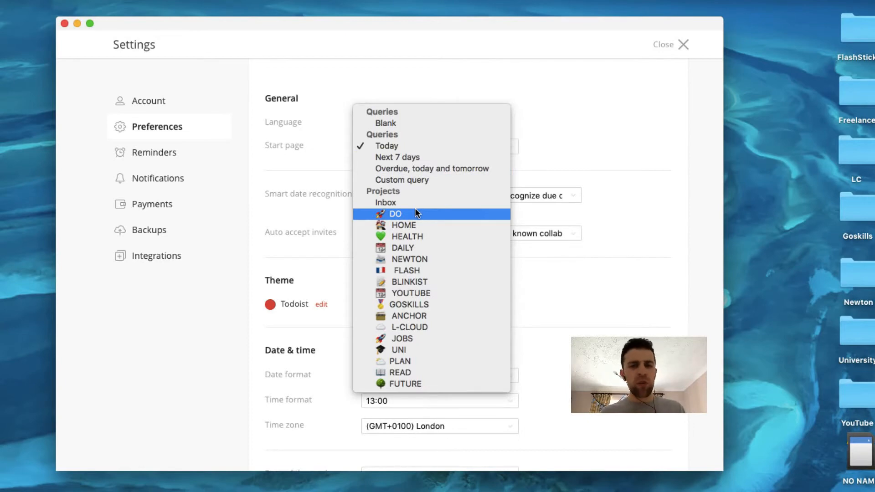
mouse_move(399, 157)
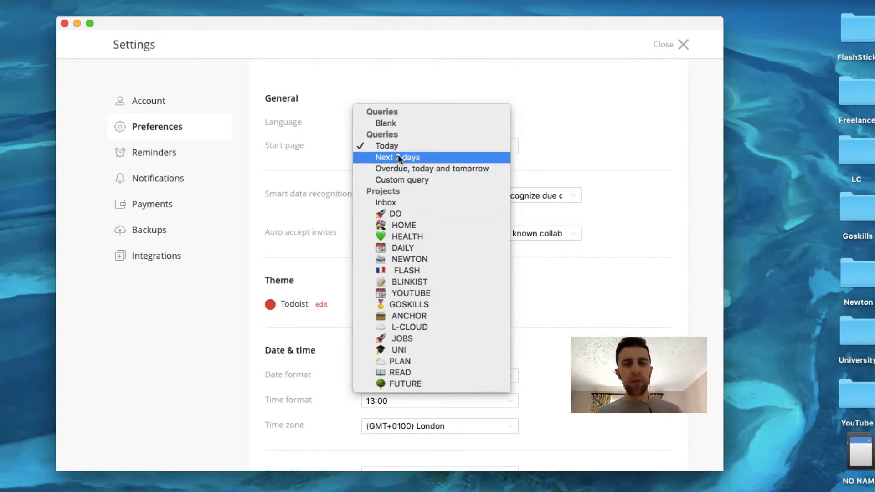
left_click(386, 145)
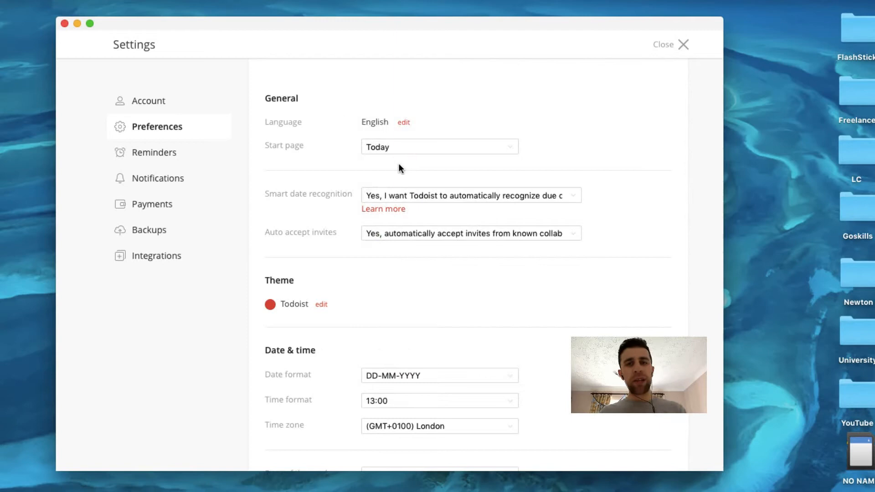
left_click(439, 146)
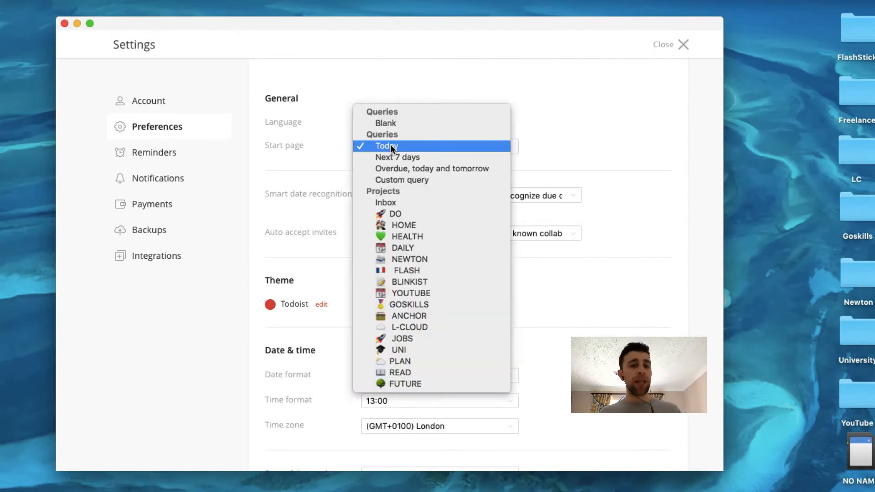
mouse_move(418, 273)
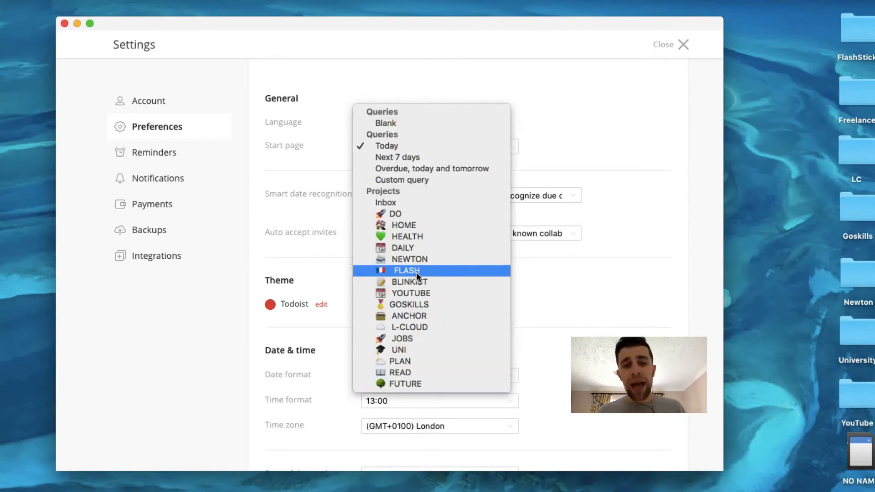
left_click(387, 146)
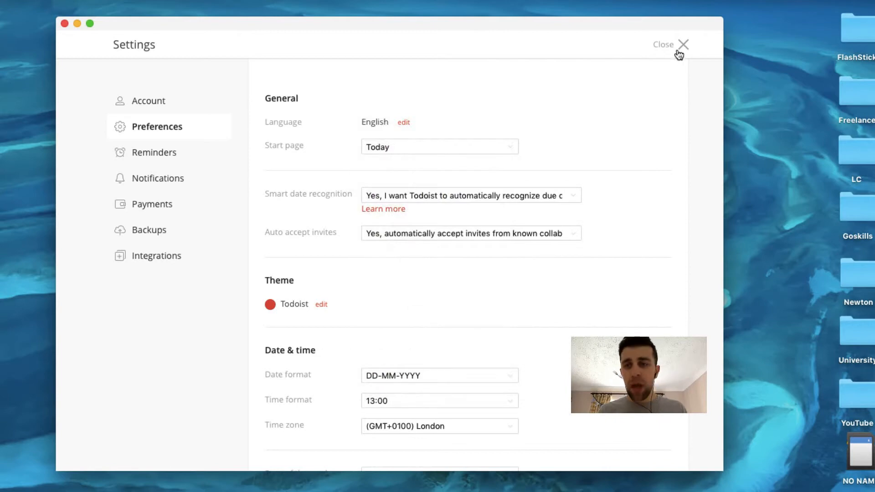
Close Settings and show the Labels list with labels like 5MINS and 10MINS.
left_click(687, 44)
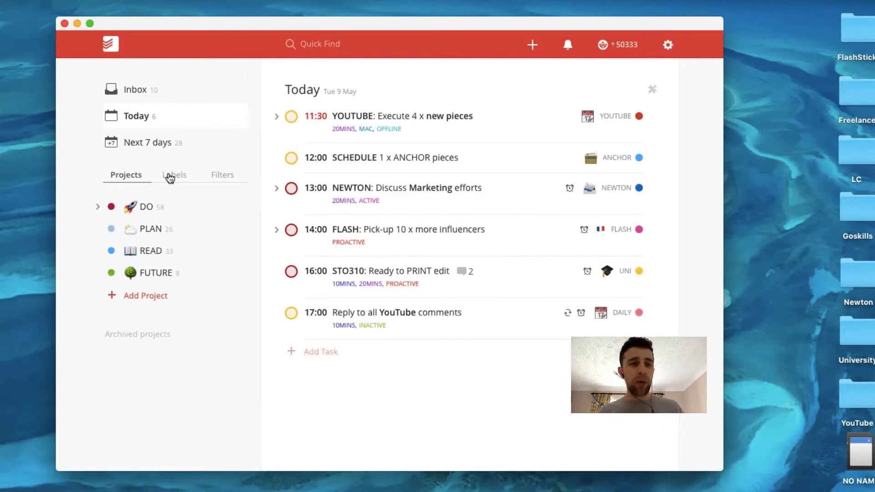
left_click(174, 174)
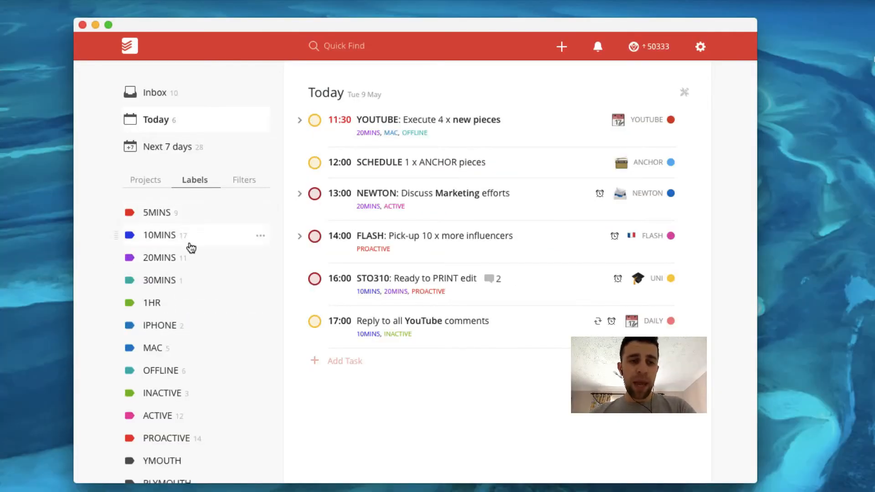
mouse_move(140, 215)
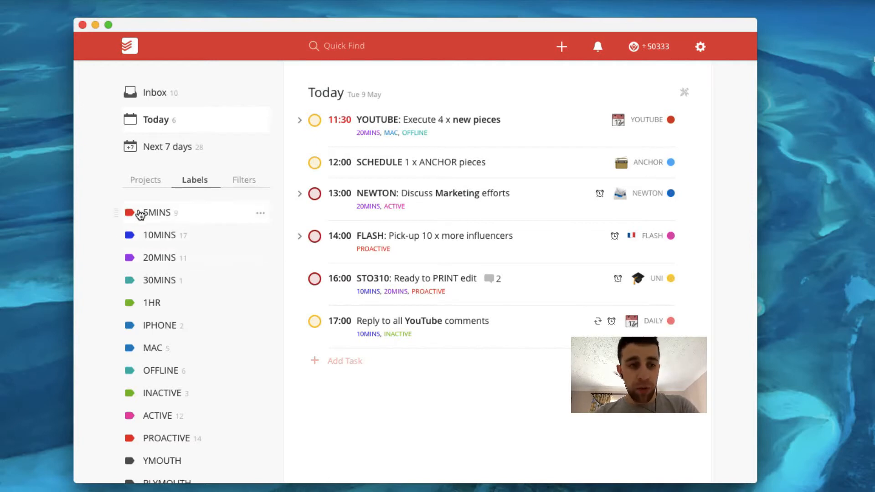
mouse_move(307, 358)
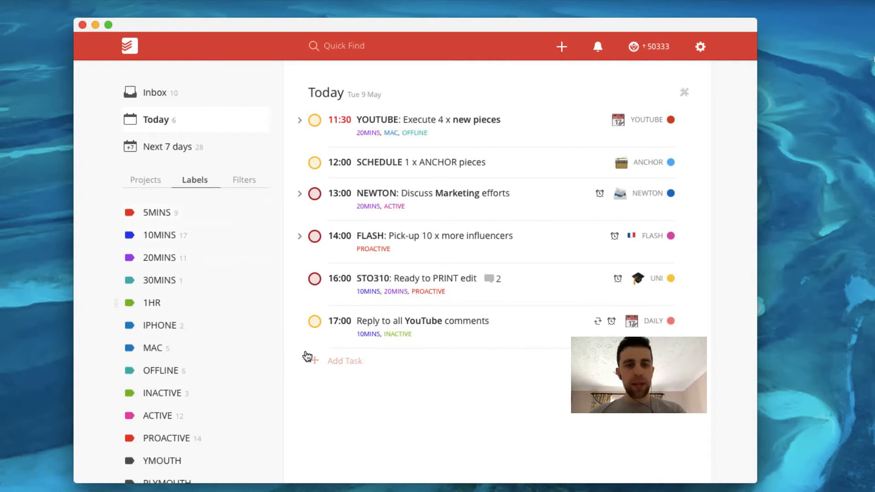
left_click(344, 361)
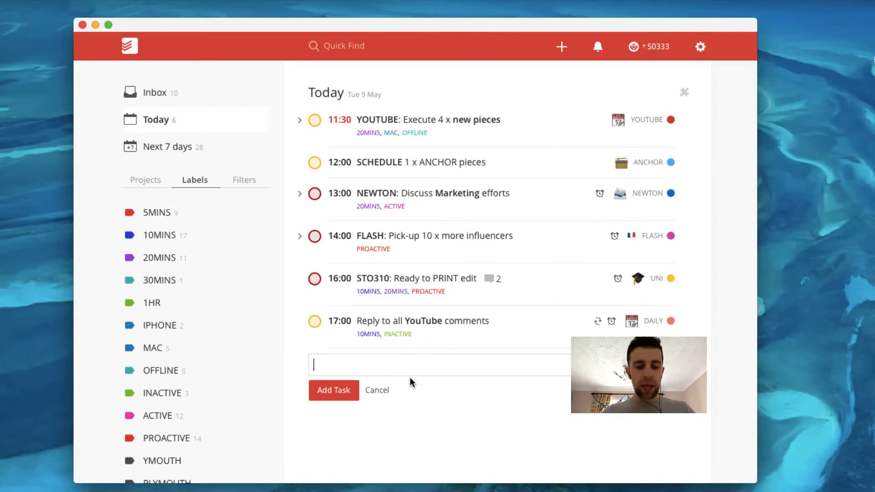
type("eat Cheesec")
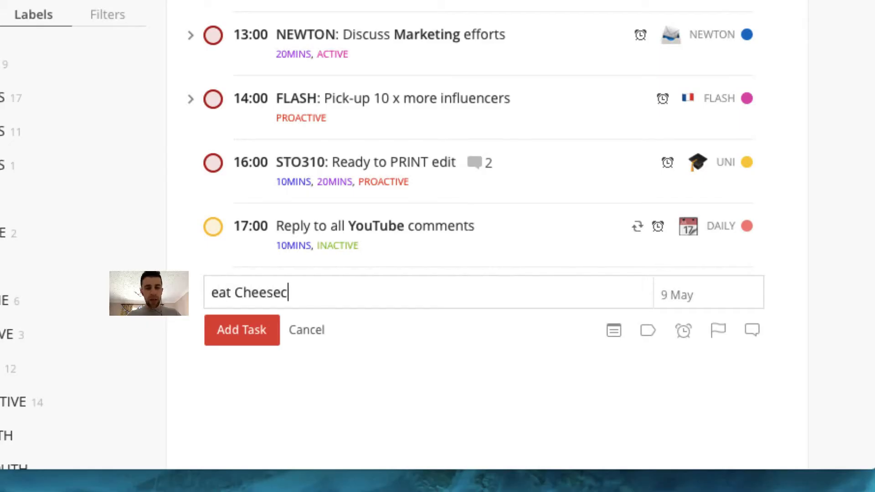
type("ake @")
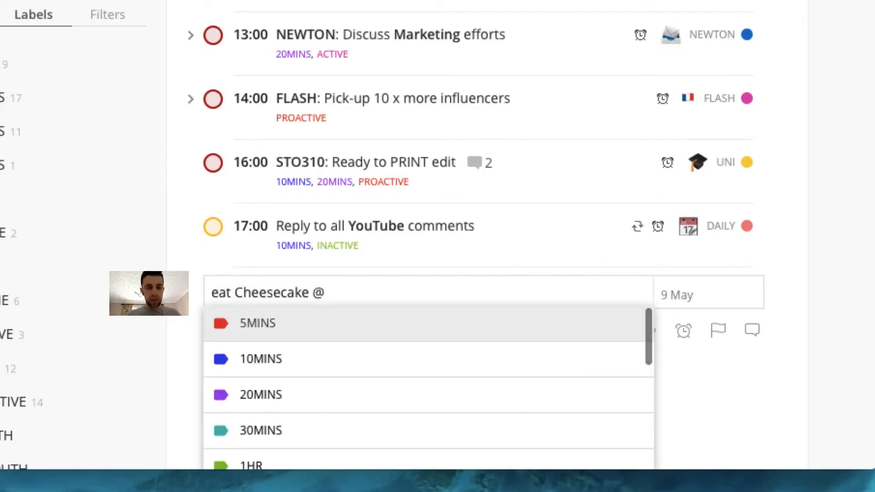
left_click(257, 322)
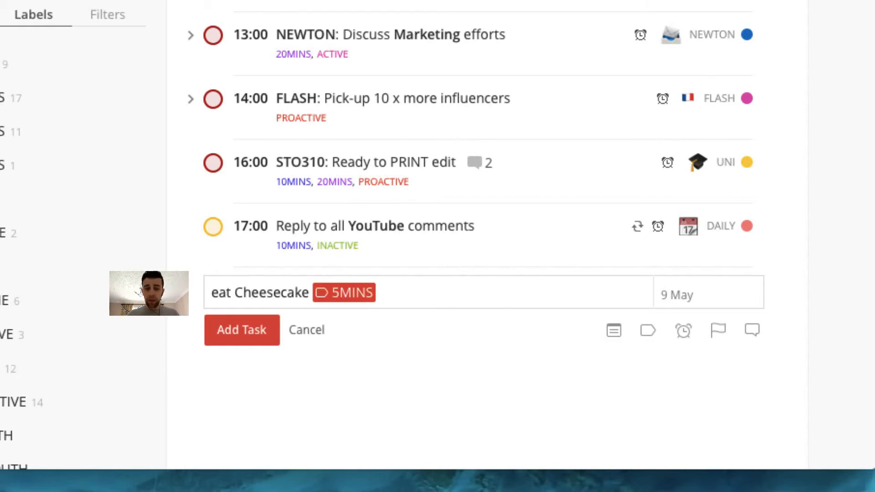
left_click(241, 330)
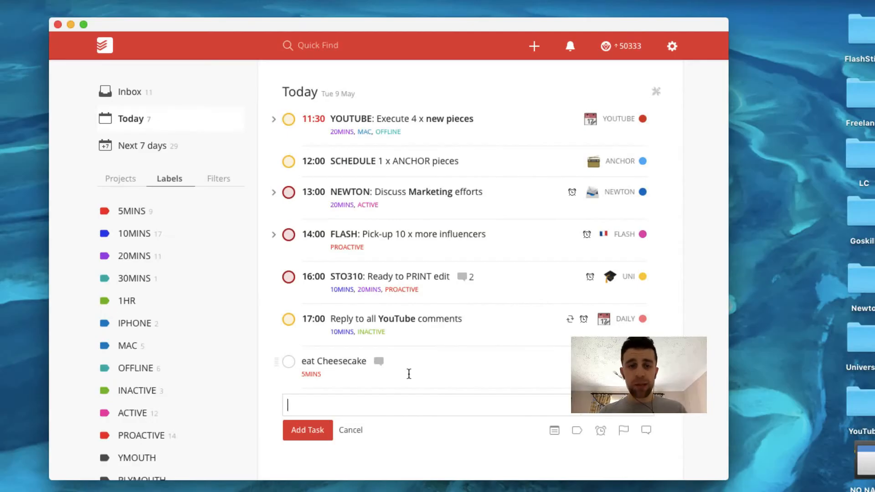
left_click(655, 224)
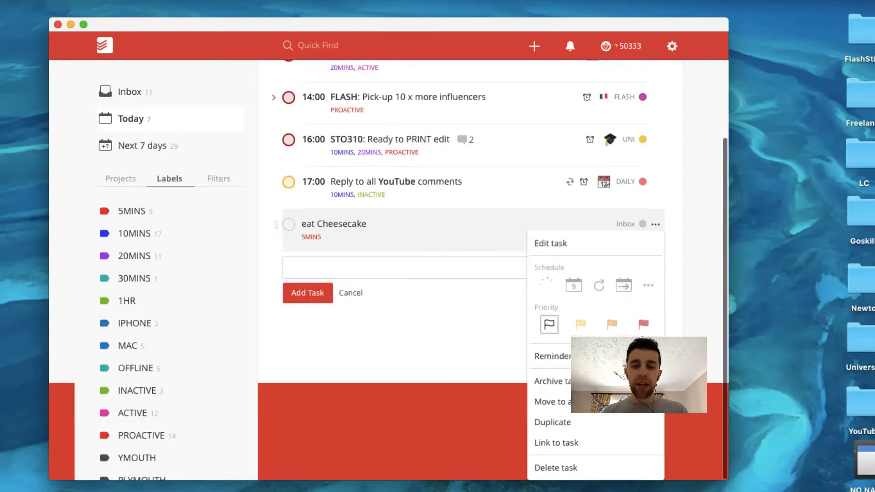
left_click(555, 467)
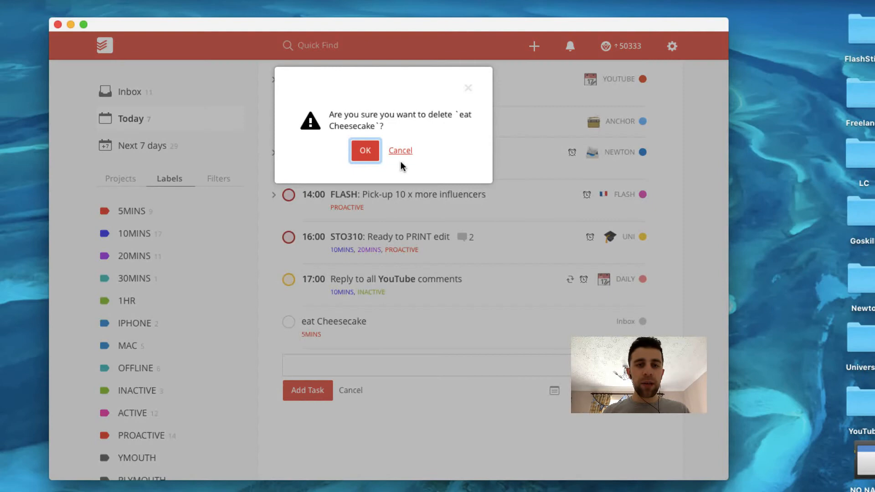
left_click(364, 150)
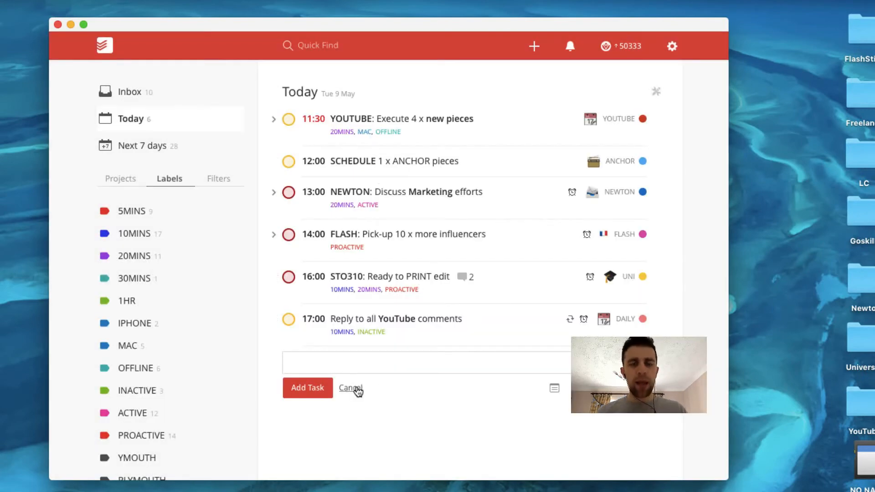
Discard the empty task form and open the DO project with its HOME and HEALTH sections.
left_click(350, 388)
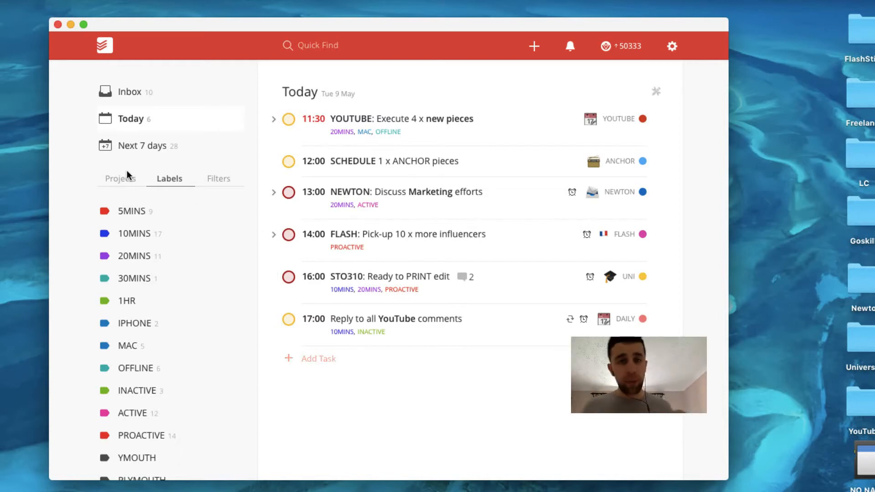
mouse_move(120, 186)
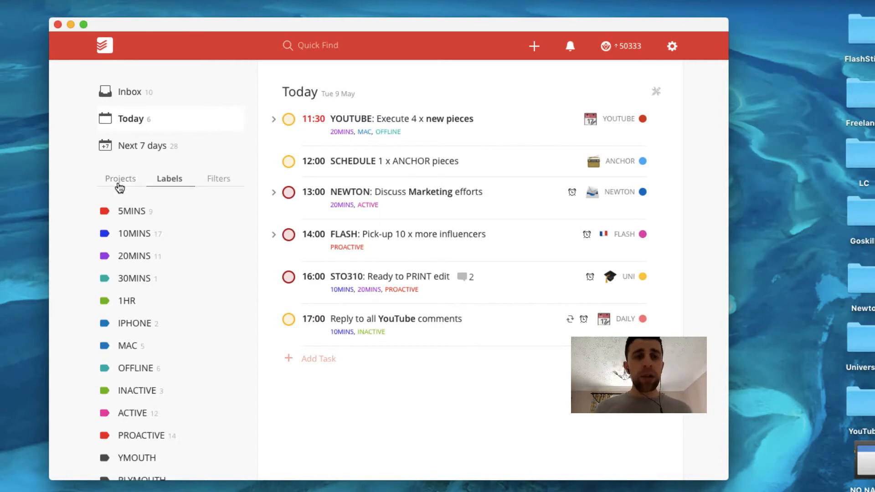
left_click(120, 179)
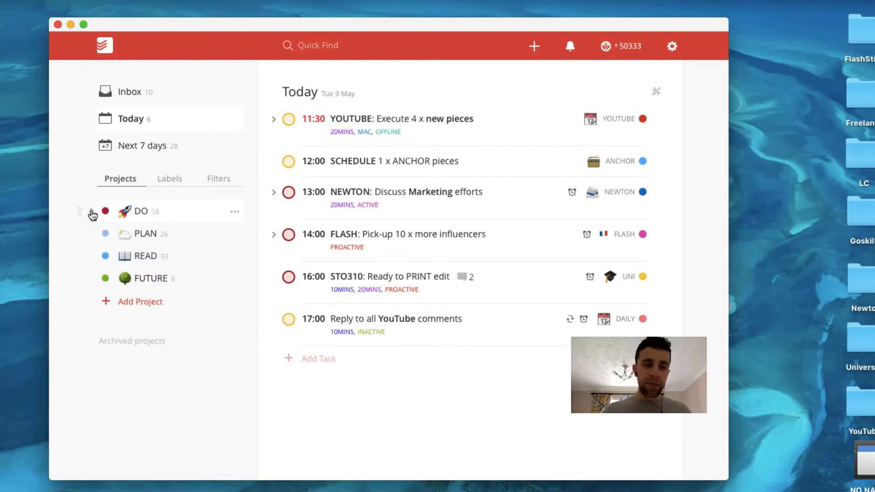
left_click(91, 212)
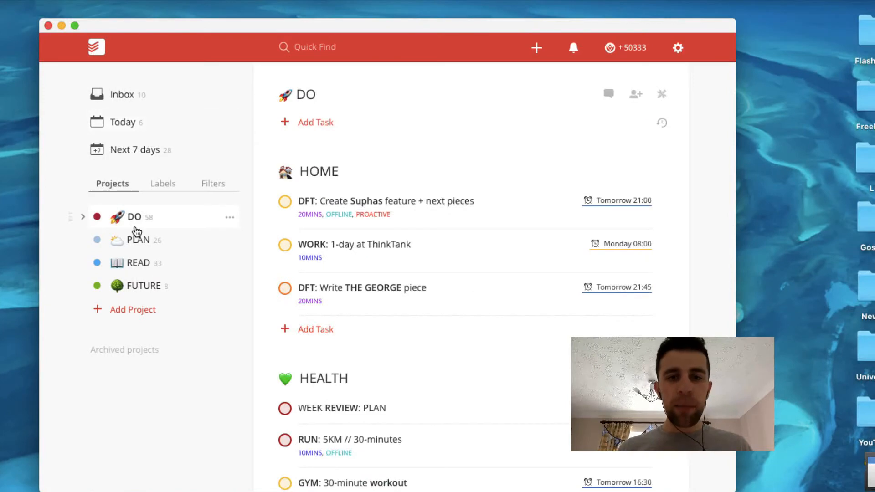
mouse_move(607, 94)
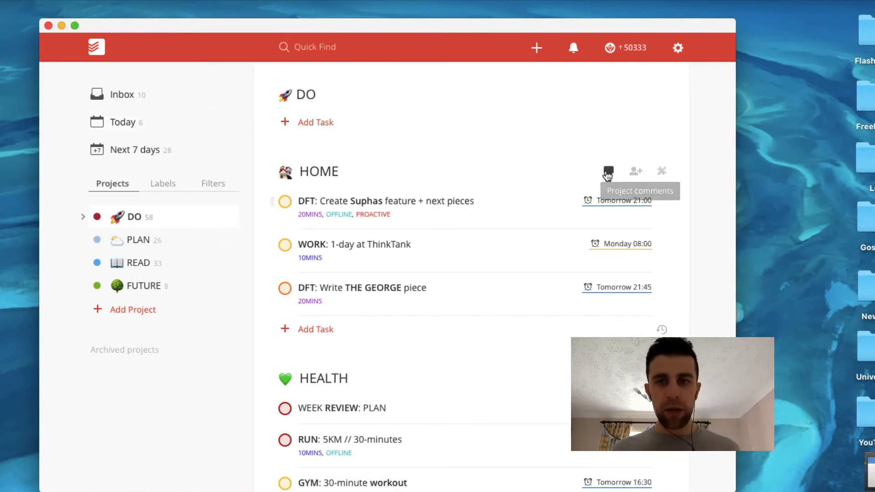
View the empty project comments for HOME and DO, then return to Today's tasks.
left_click(609, 171)
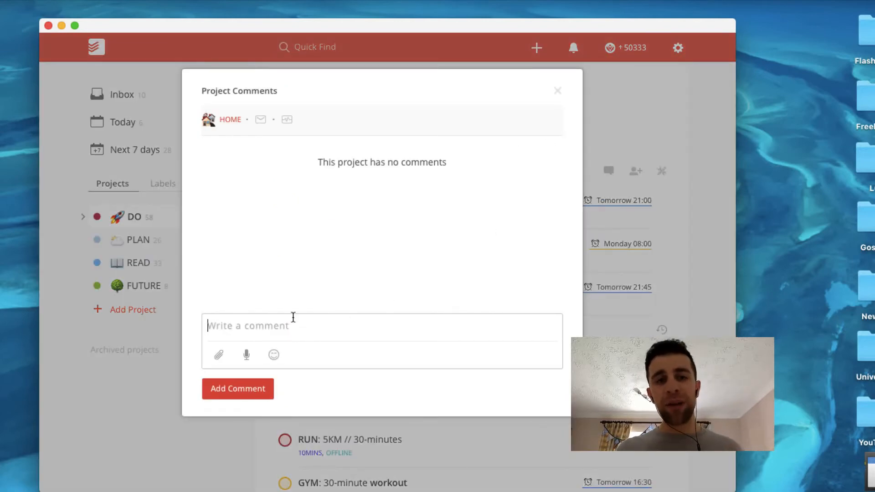
mouse_move(246, 356)
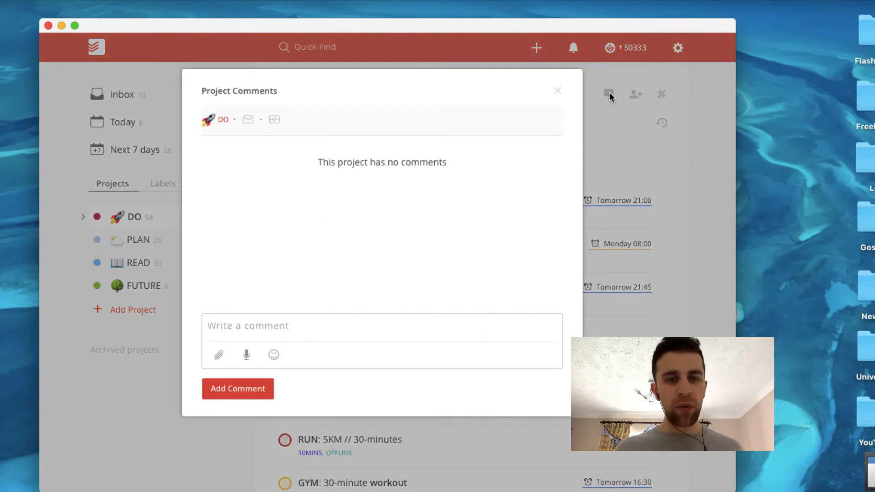
mouse_move(375, 293)
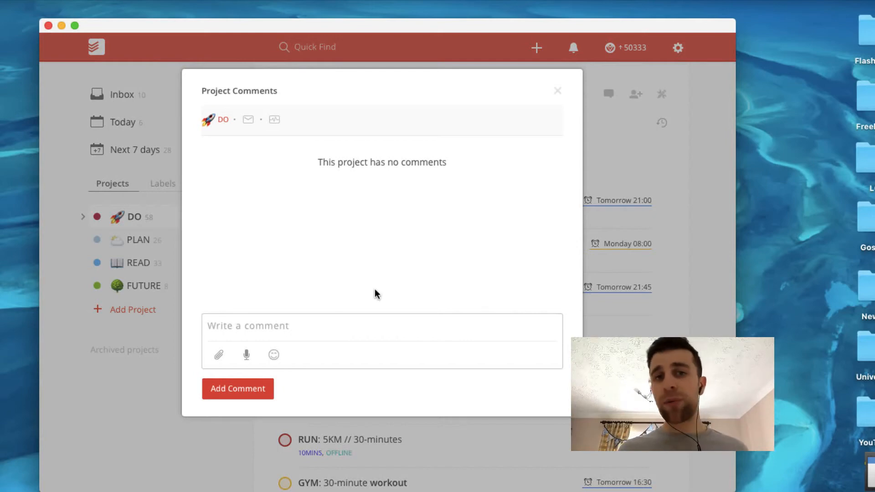
mouse_move(532, 262)
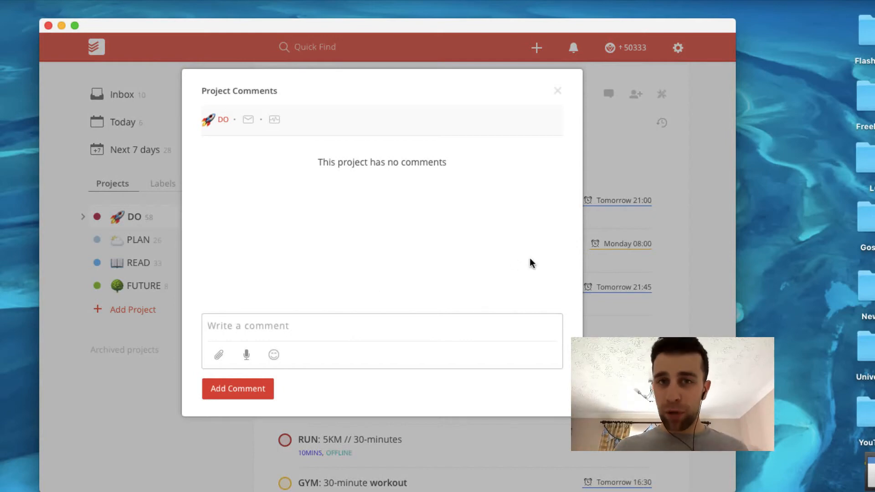
left_click(556, 90)
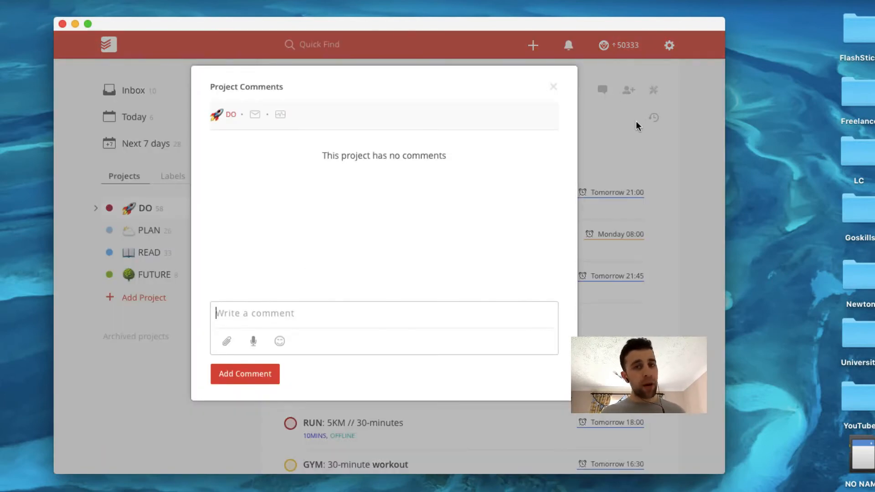
mouse_move(233, 110)
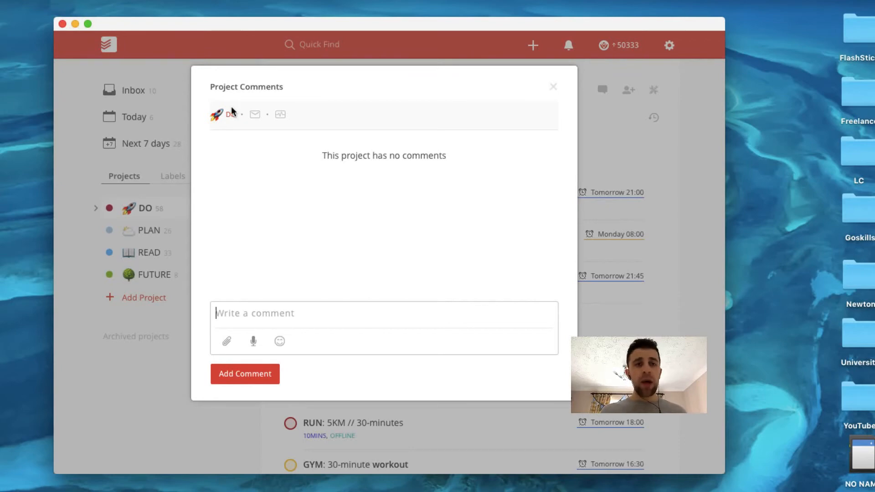
left_click(552, 85)
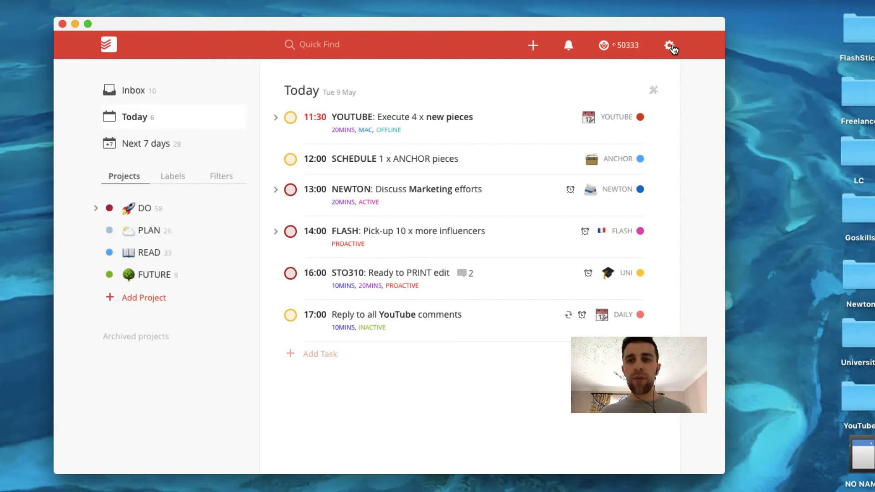
left_click(667, 45)
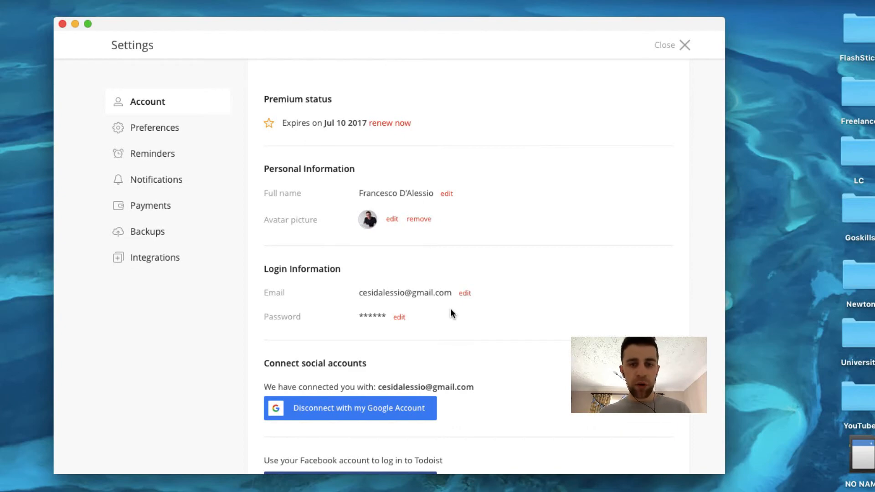
left_click(685, 45)
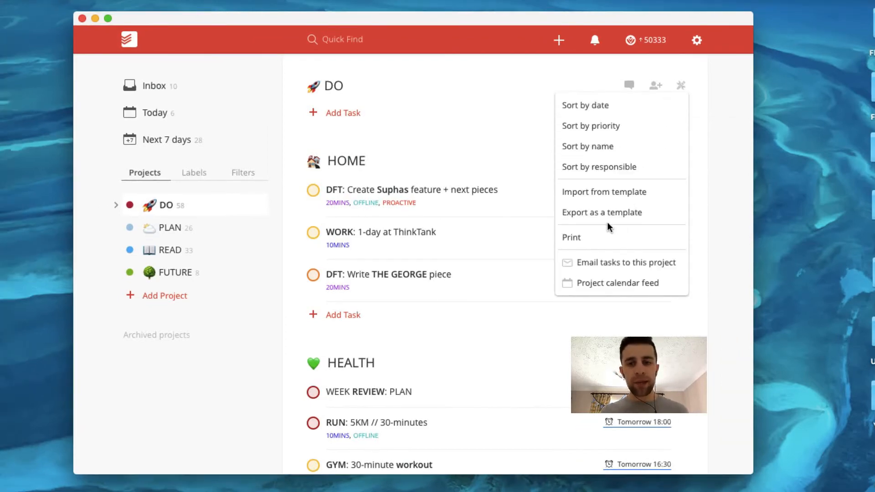
mouse_move(607, 266)
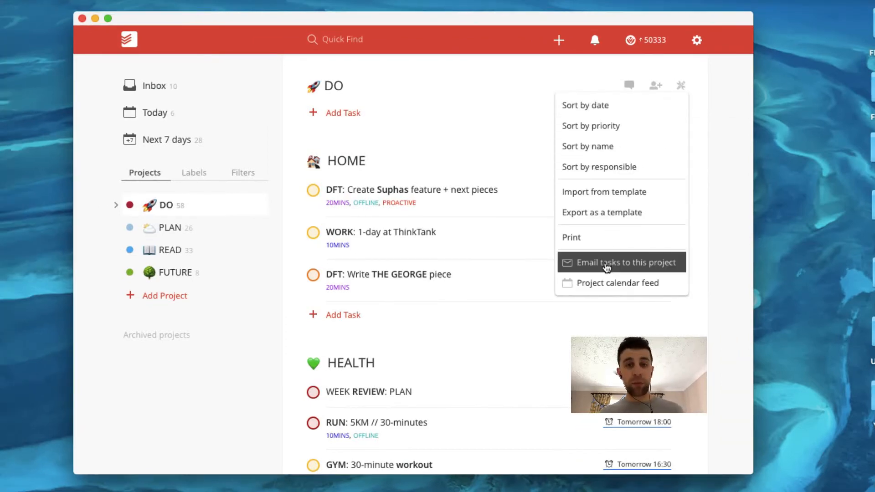
Show the Email tasks to this project details for DO and copy its email address.
left_click(606, 262)
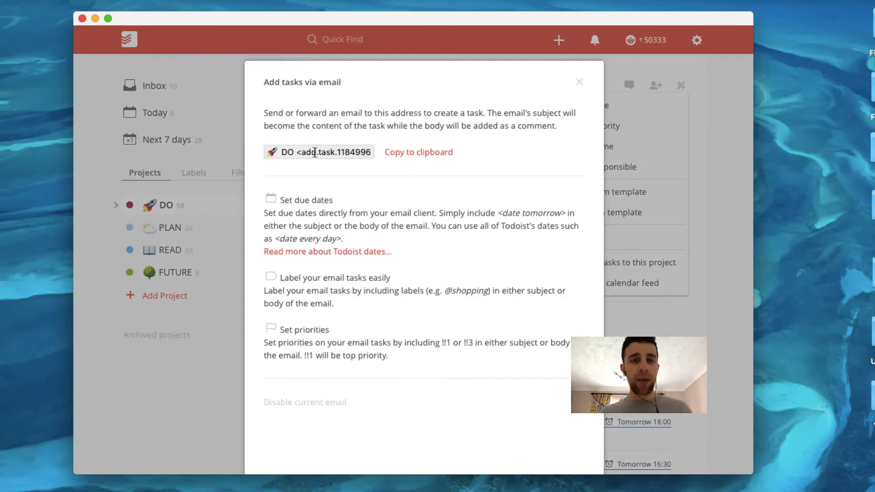
left_click(418, 152)
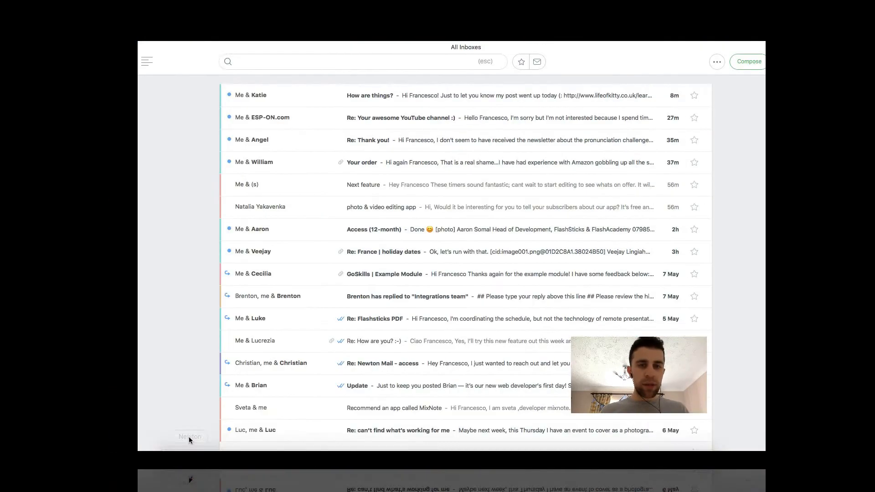
From the Personal mail account, draft an email to the DO address with subject 'Get groceries'.
left_click(147, 61)
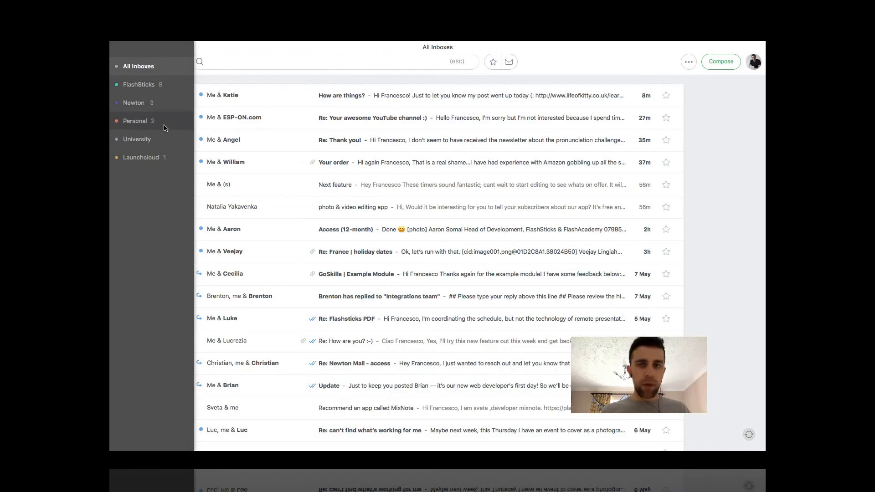
left_click(720, 61)
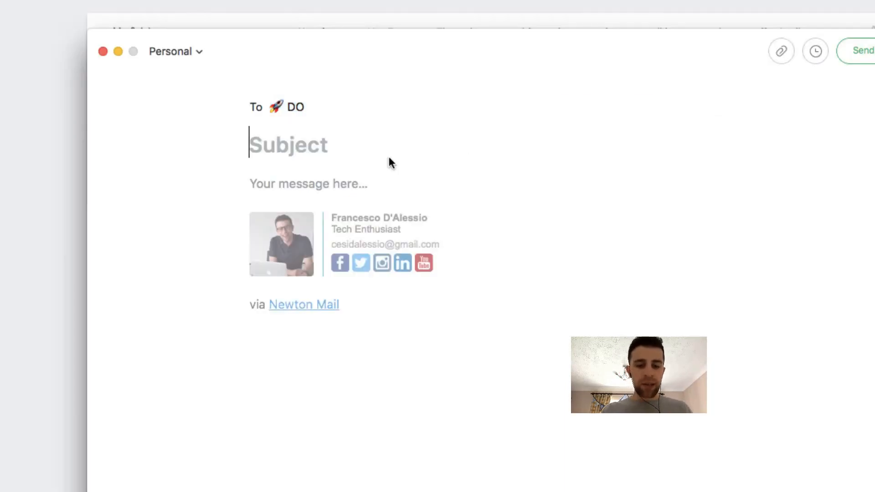
type("Get grx")
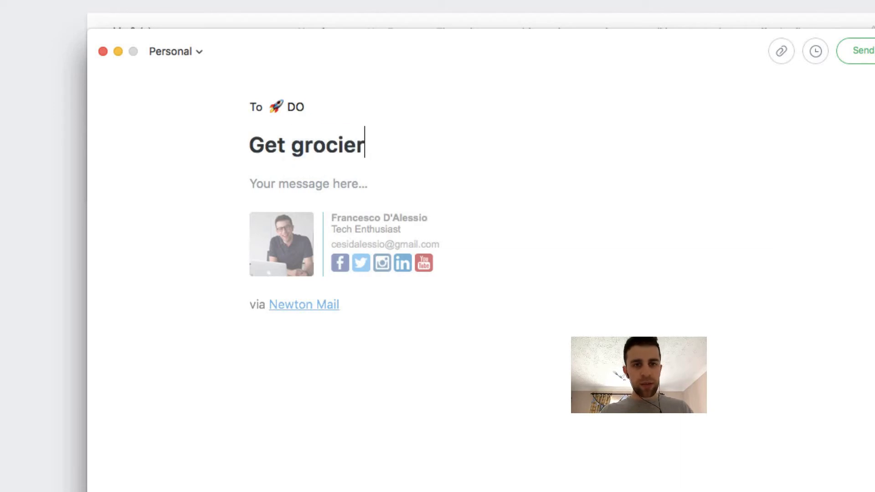
type("ies")
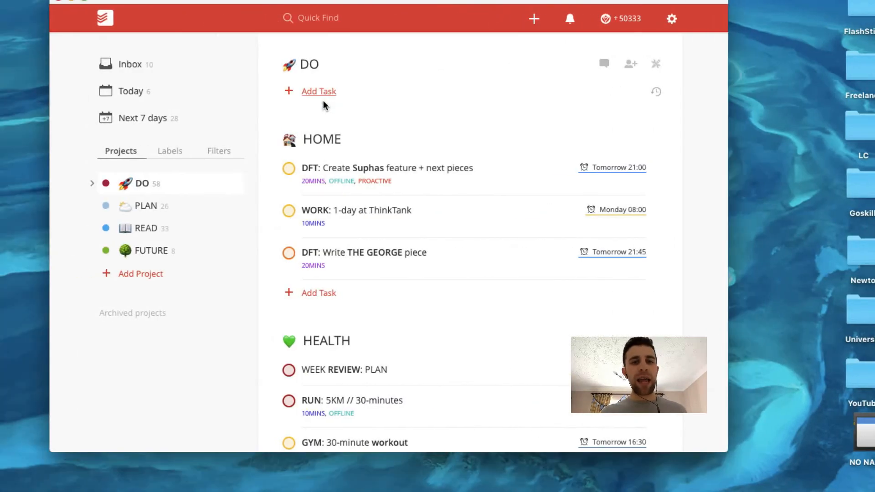
Return to the DO project to see the emailed Get groceries task with one comment.
left_click(131, 91)
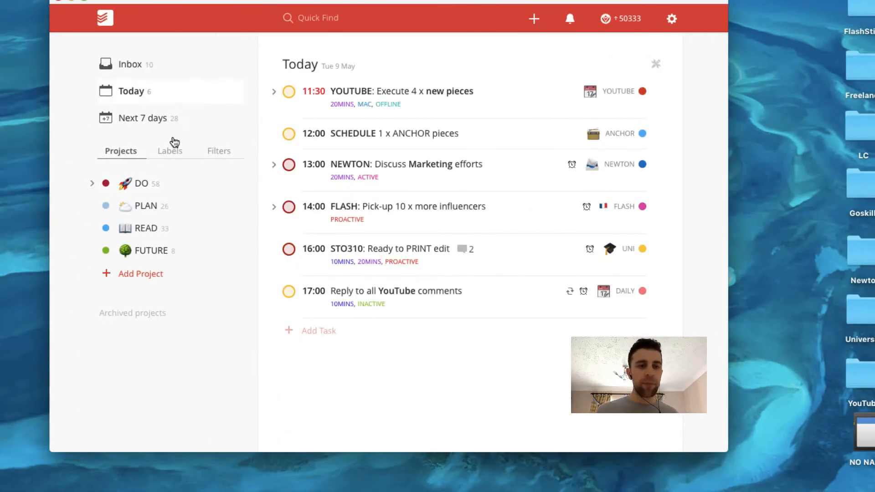
mouse_move(160, 176)
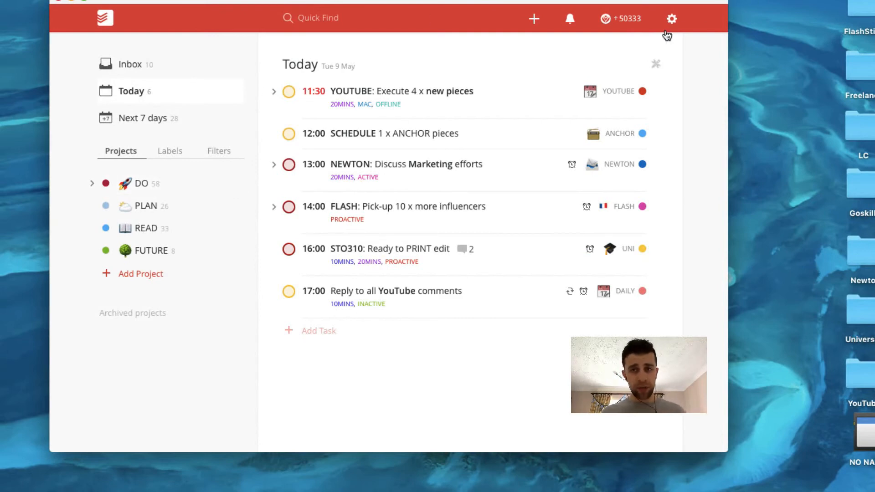
mouse_move(186, 173)
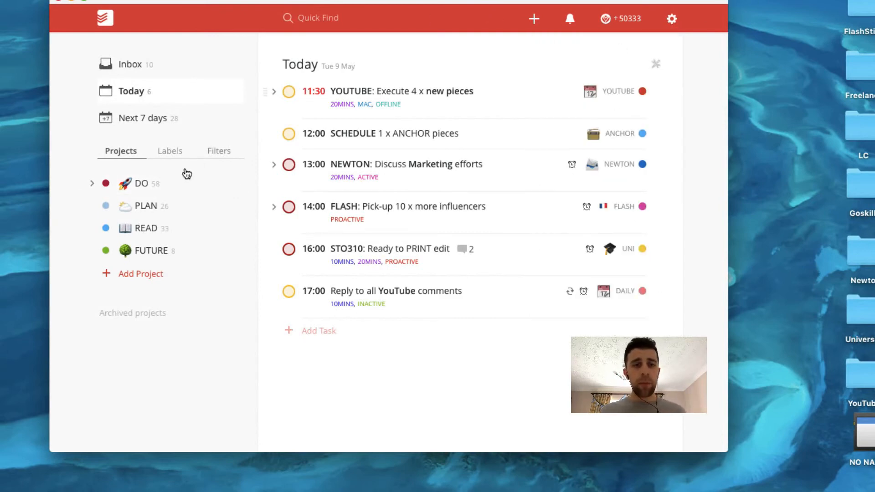
left_click(141, 184)
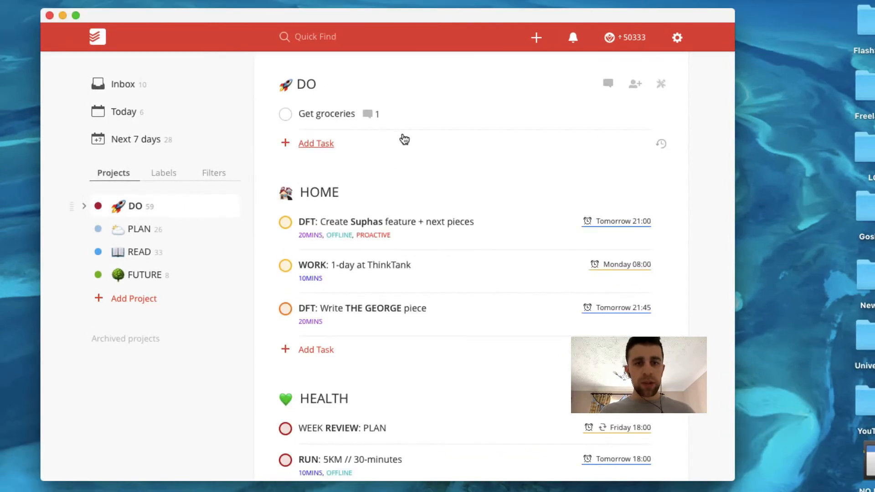
View the comment on Get groceries, then delete the task from the DO project.
left_click(370, 114)
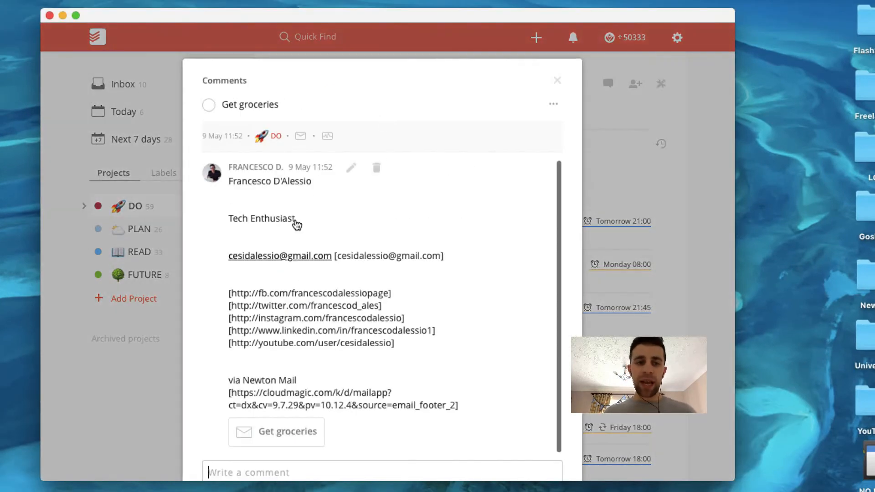
mouse_move(674, 187)
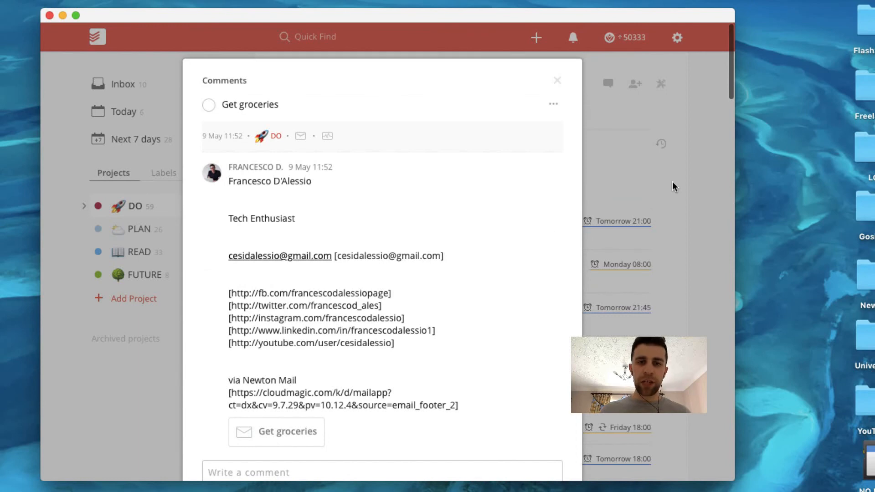
left_click(557, 80)
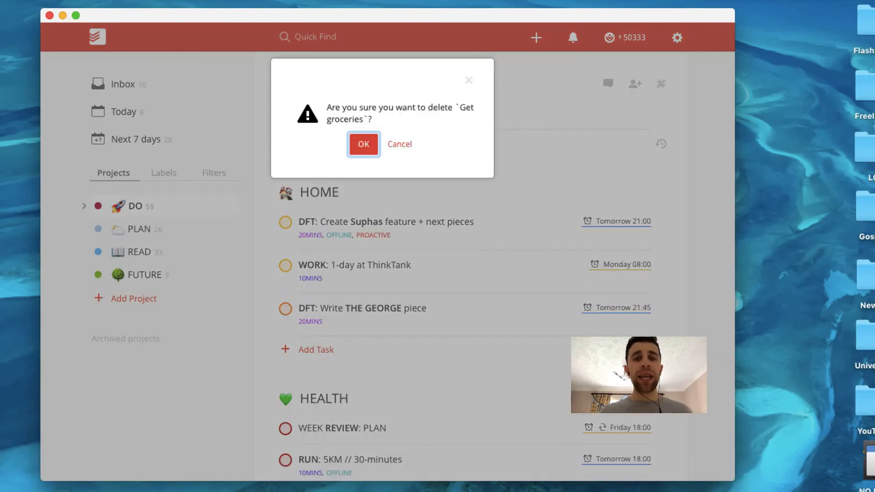
left_click(362, 144)
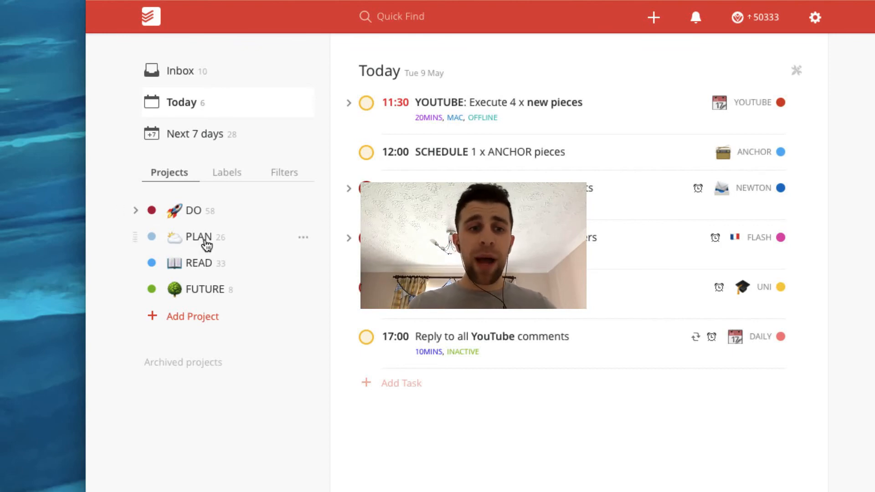
left_click(198, 262)
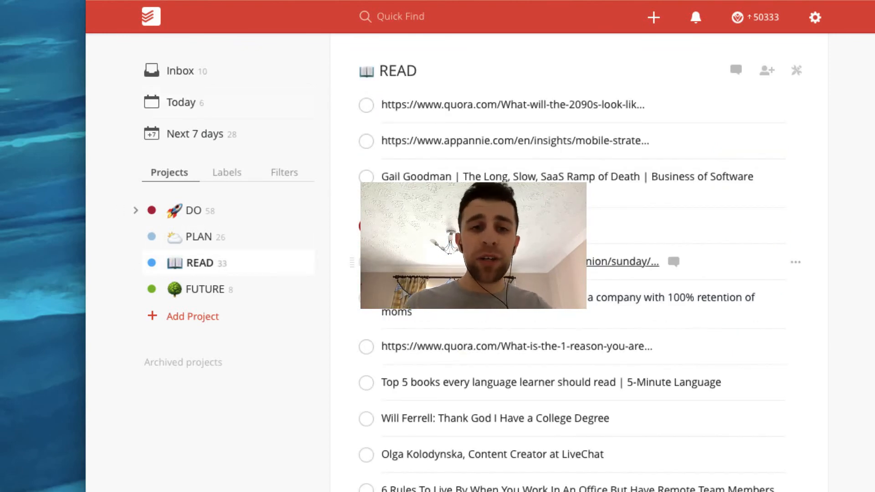
scroll("down", 3)
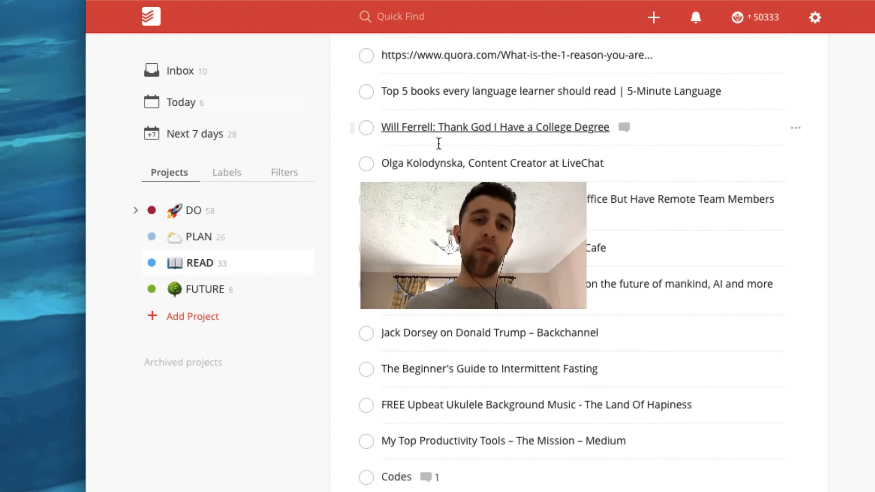
left_click(181, 102)
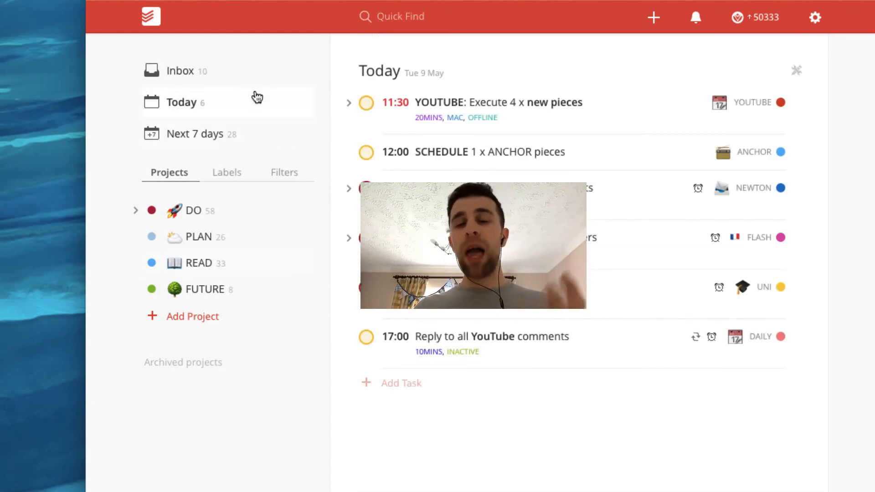